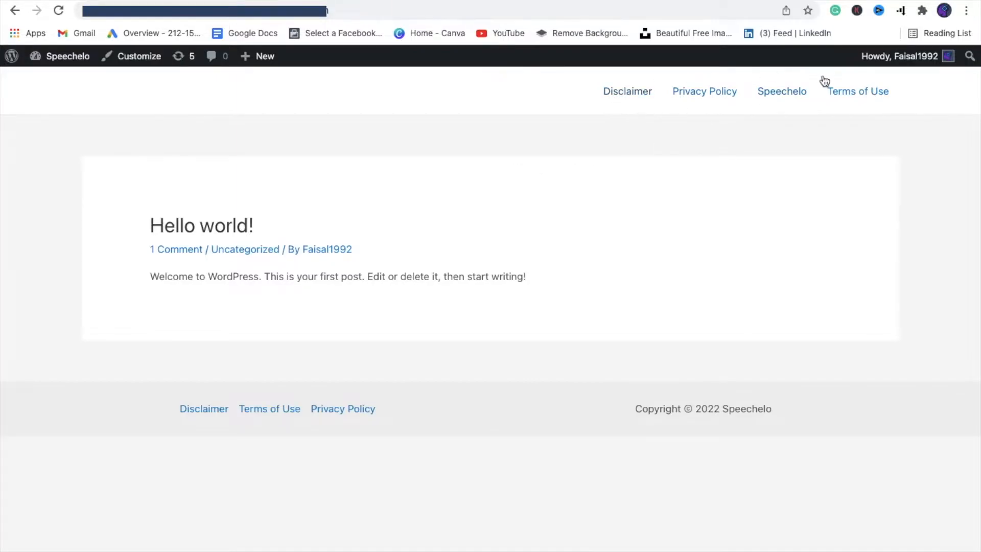
pyautogui.moveTo(717, 100)
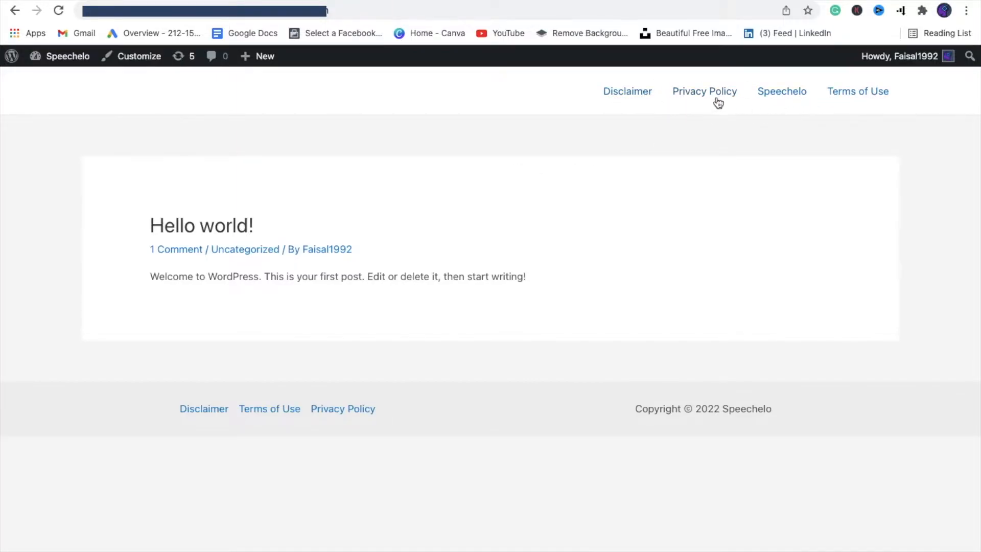
pyautogui.moveTo(624, 114)
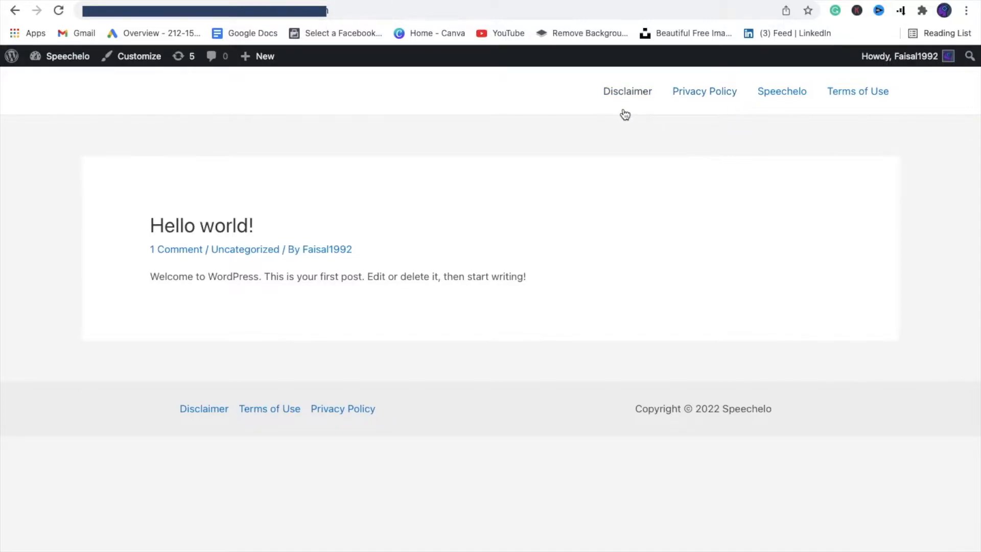
pyautogui.moveTo(884, 101)
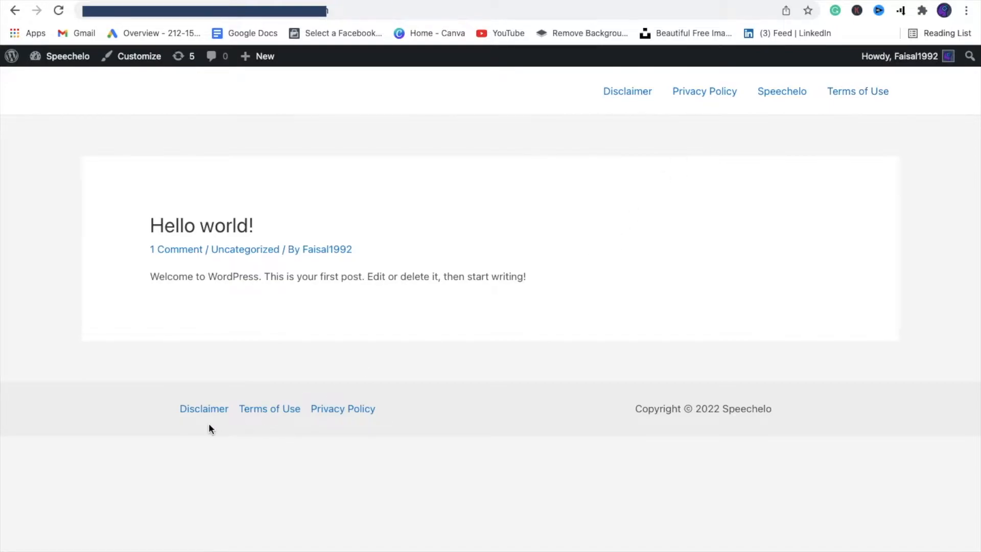
pyautogui.moveTo(355, 420)
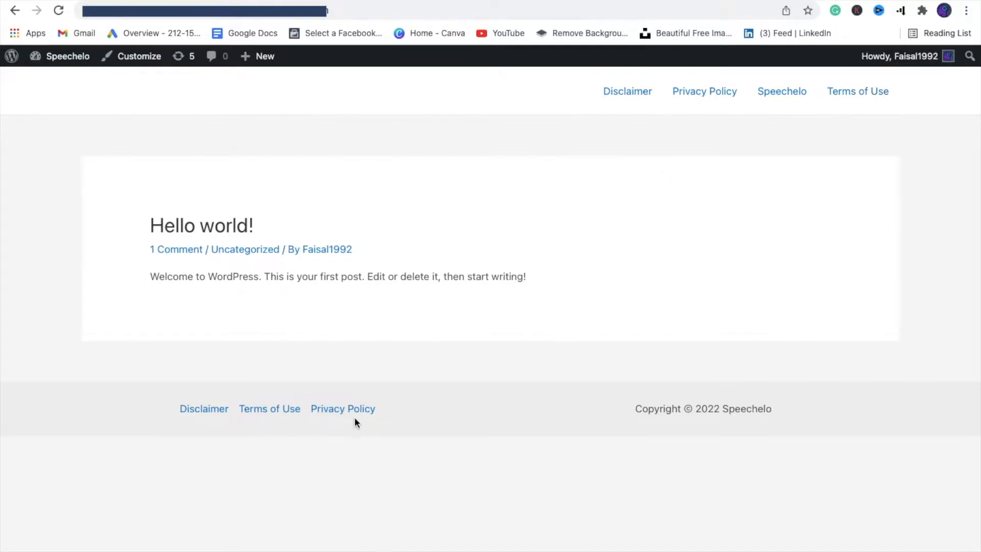
pyautogui.moveTo(781, 92)
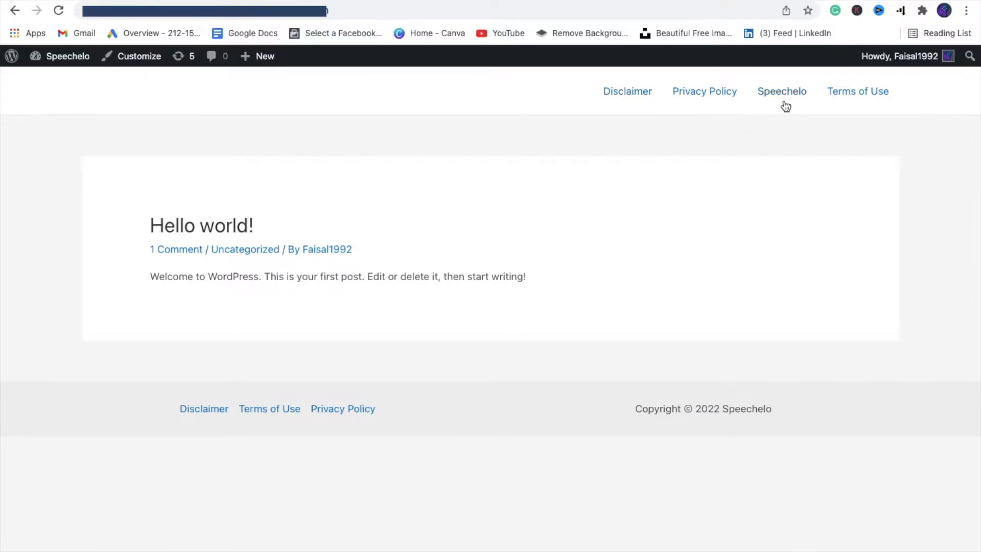
pyautogui.moveTo(871, 103)
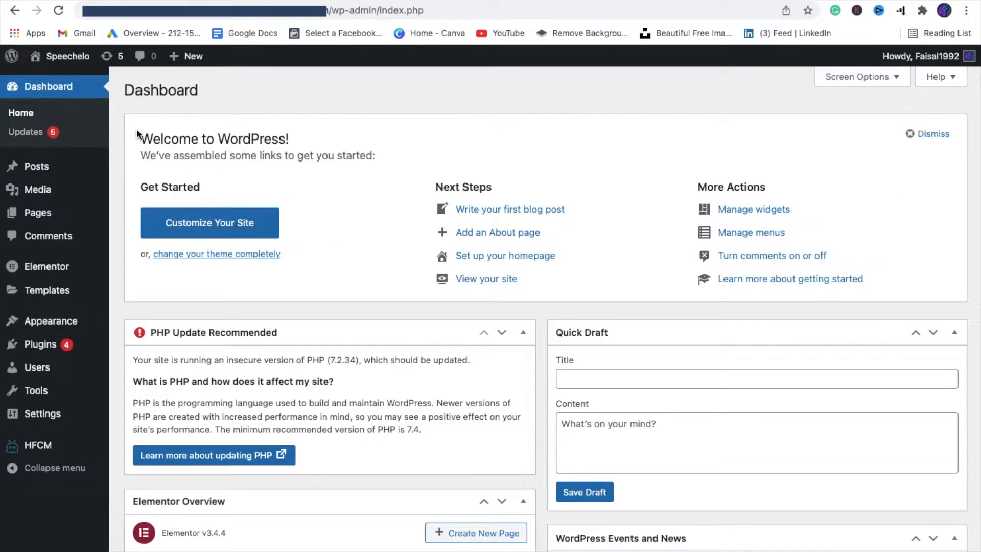
pyautogui.moveTo(50, 320)
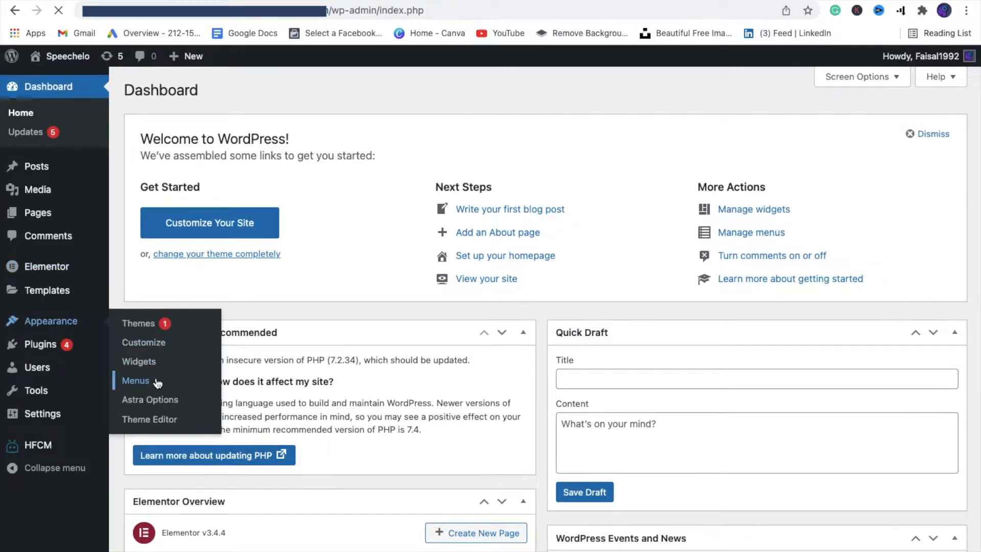
# - Open Appearance > Menus and scroll through the Main menu's Speechelo item
pyautogui.click(135, 380)
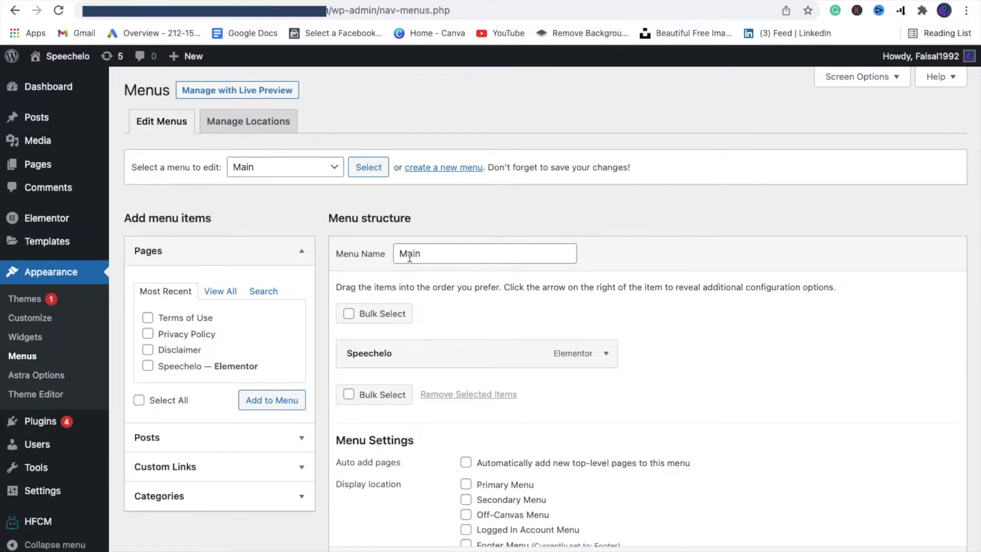
pyautogui.scroll(-3)
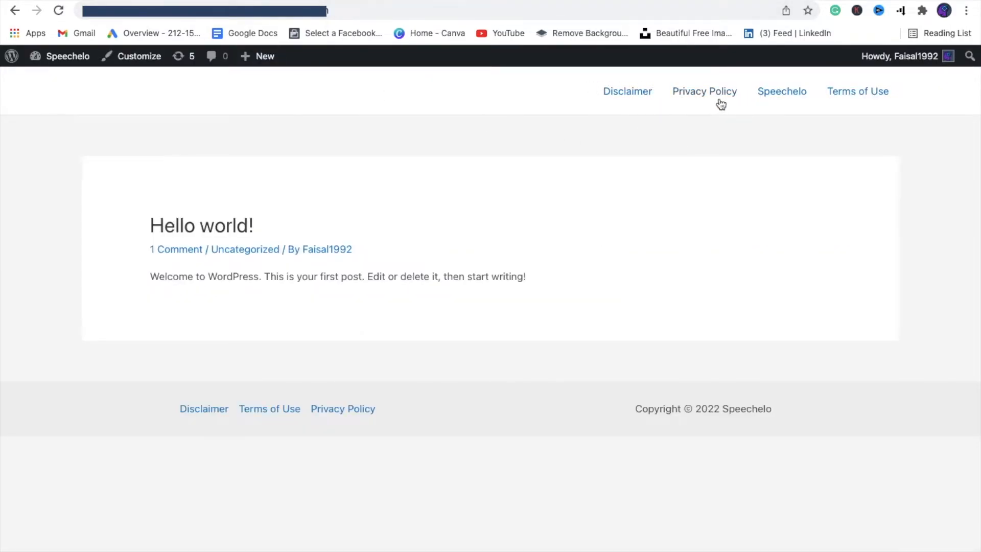
pyautogui.moveTo(836, 107)
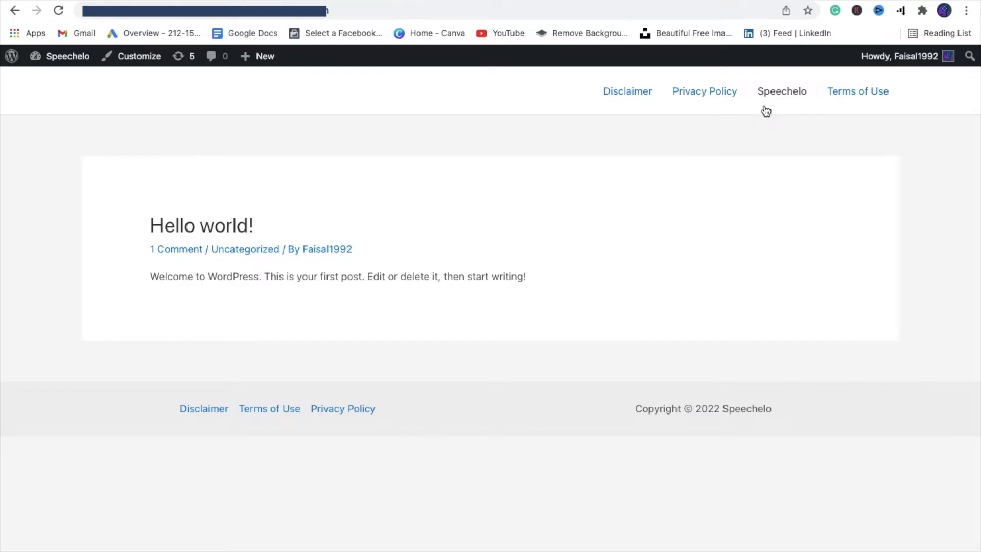
pyautogui.moveTo(627, 100)
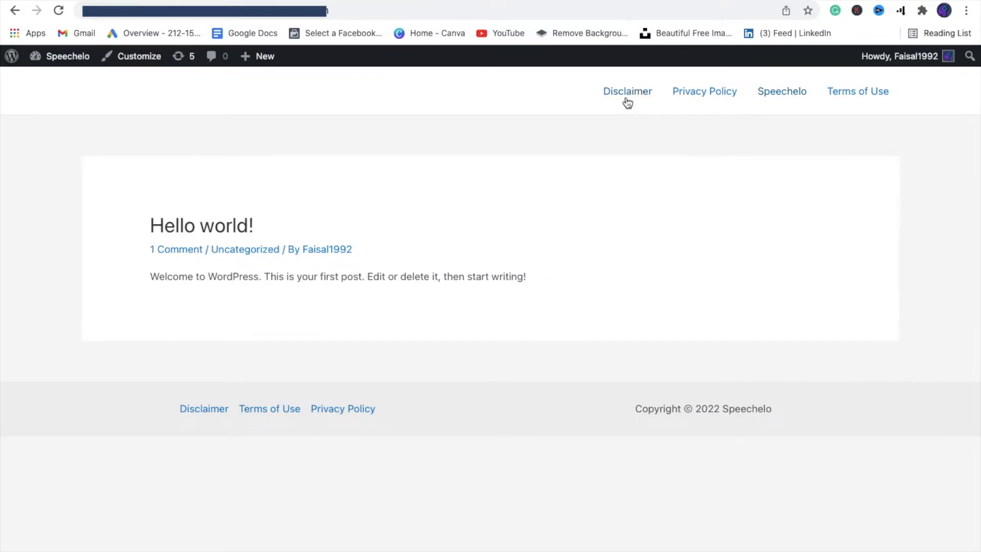
pyautogui.moveTo(103, 86)
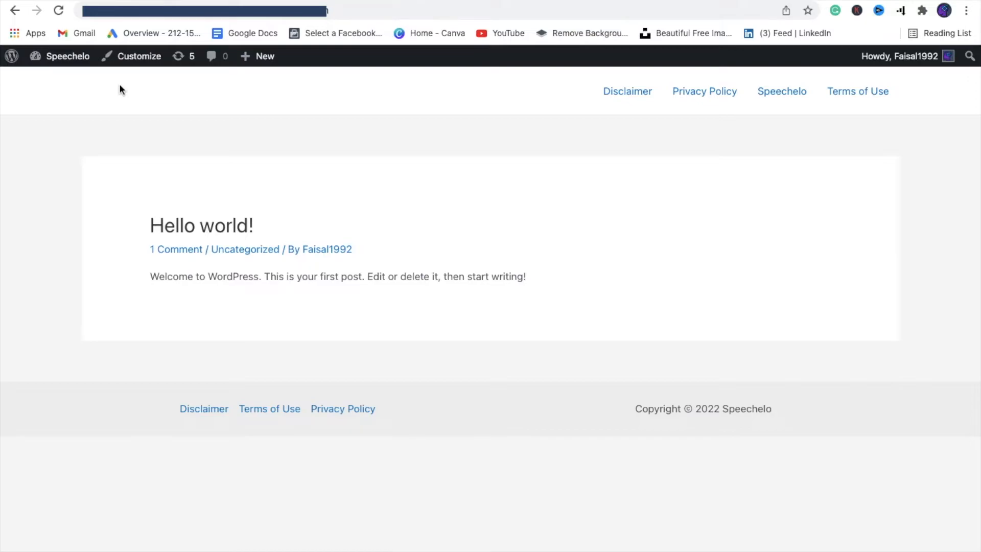
pyautogui.moveTo(159, 81)
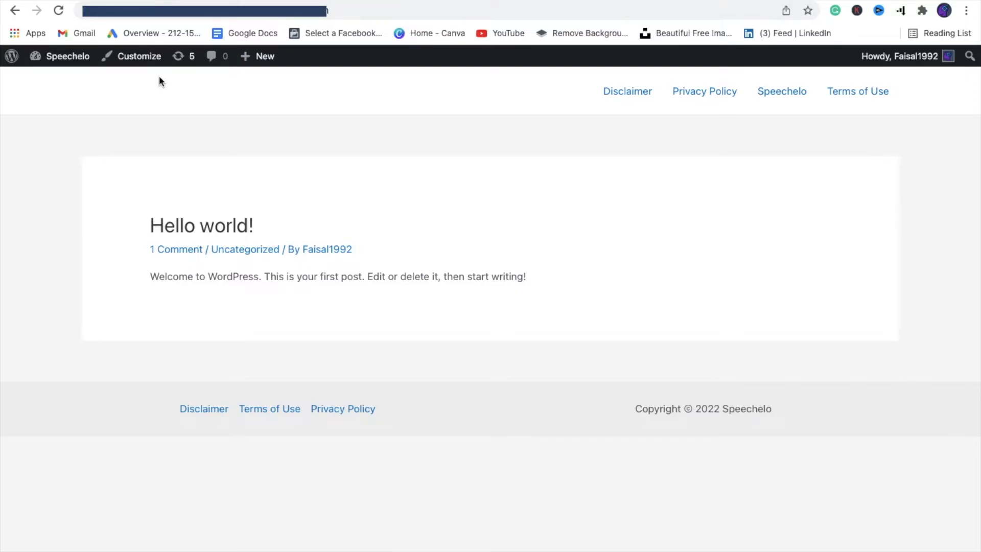
pyautogui.moveTo(11, 56)
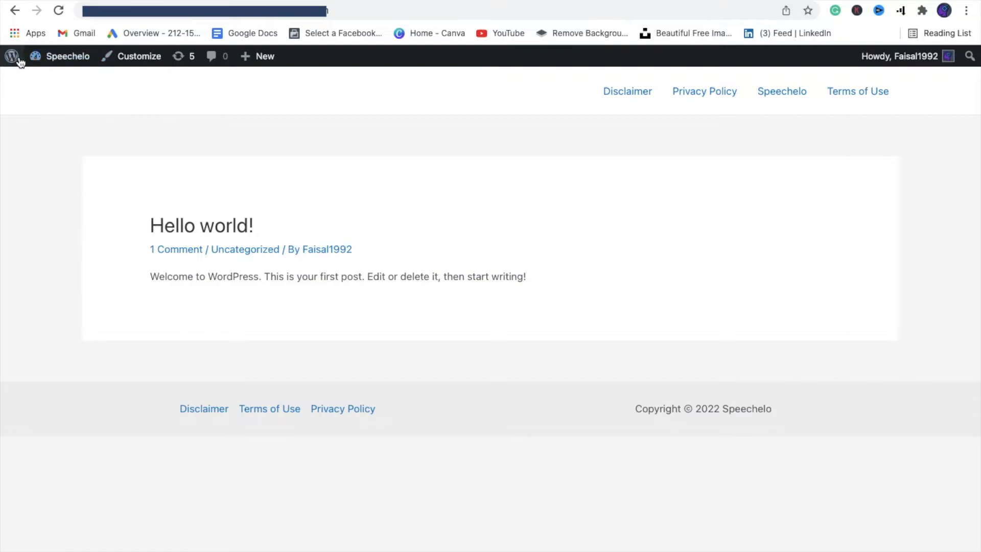
pyautogui.moveTo(139, 55)
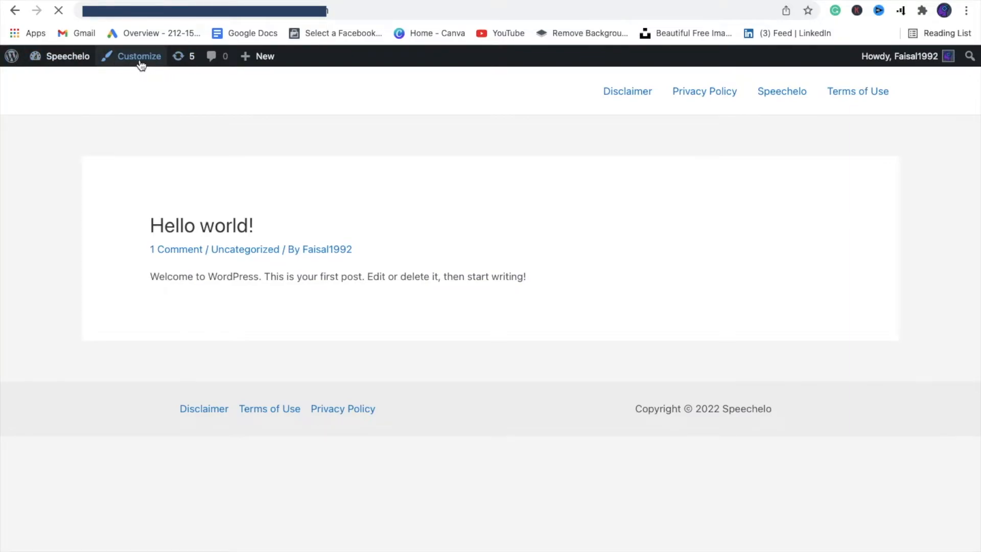
pyautogui.click(139, 56)
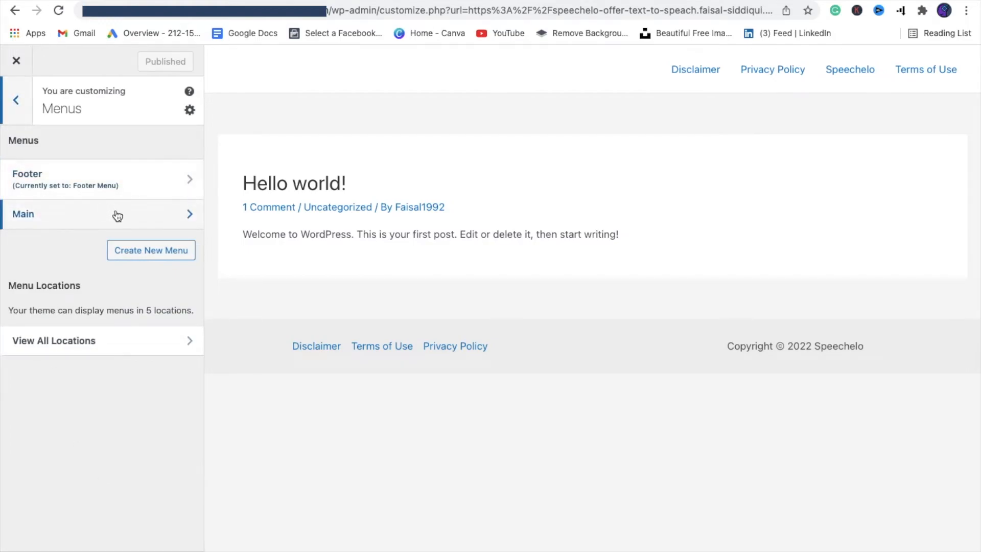
# - Open the Main menu's Customizer settings, showing its Speechelo item and location options
pyautogui.click(100, 214)
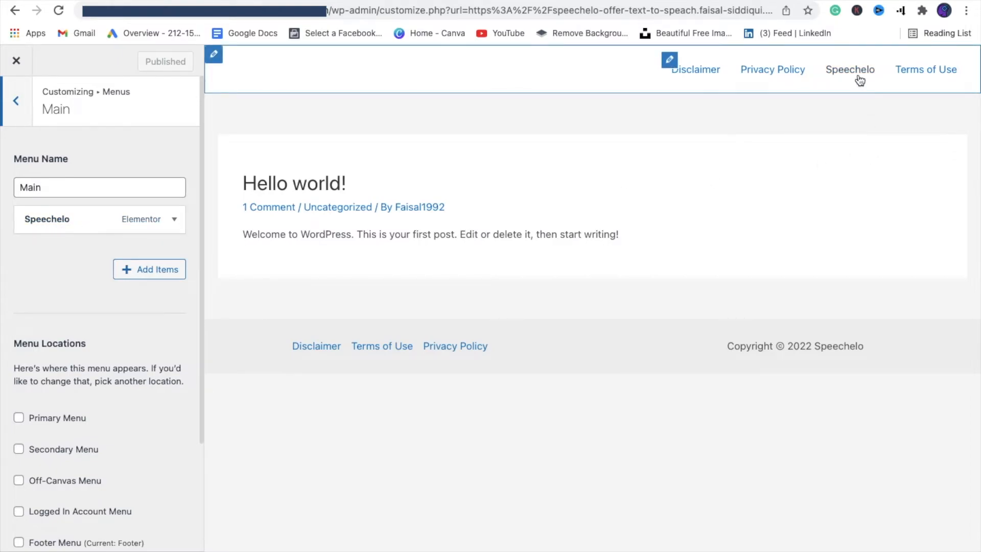
pyautogui.moveTo(662, 77)
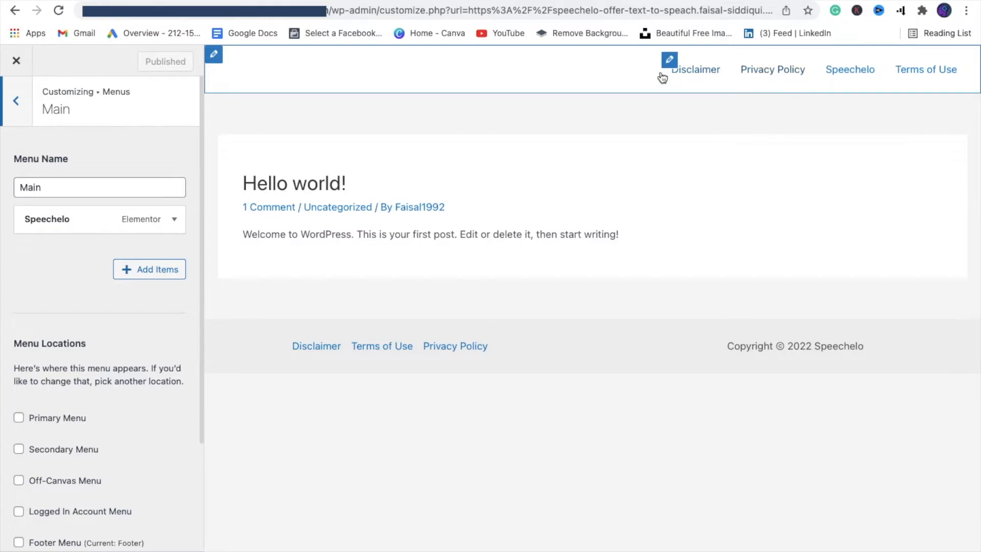
pyautogui.moveTo(729, 85)
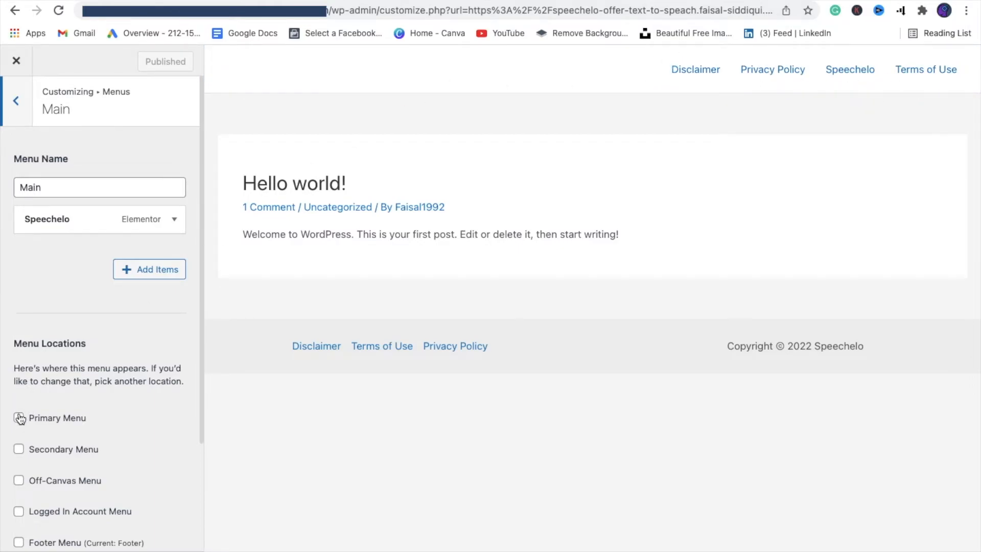
# - Tick the Primary Menu location checkbox for the Main menu
pyautogui.click(19, 418)
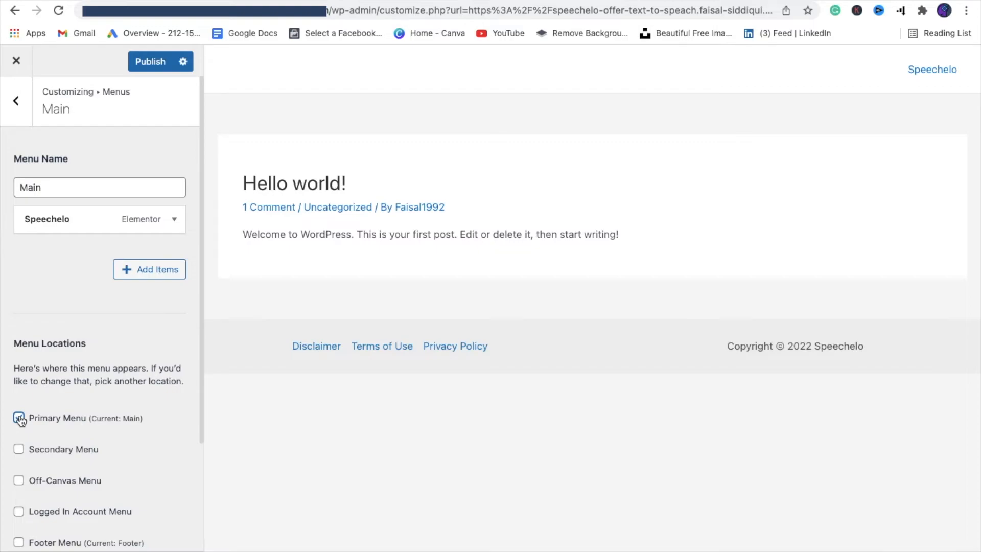
pyautogui.click(19, 418)
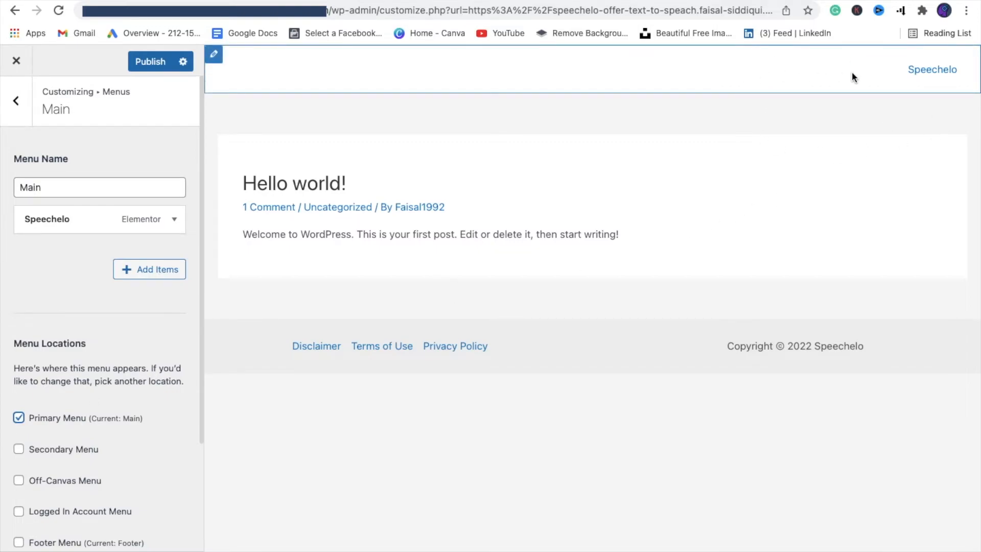
pyautogui.moveTo(903, 121)
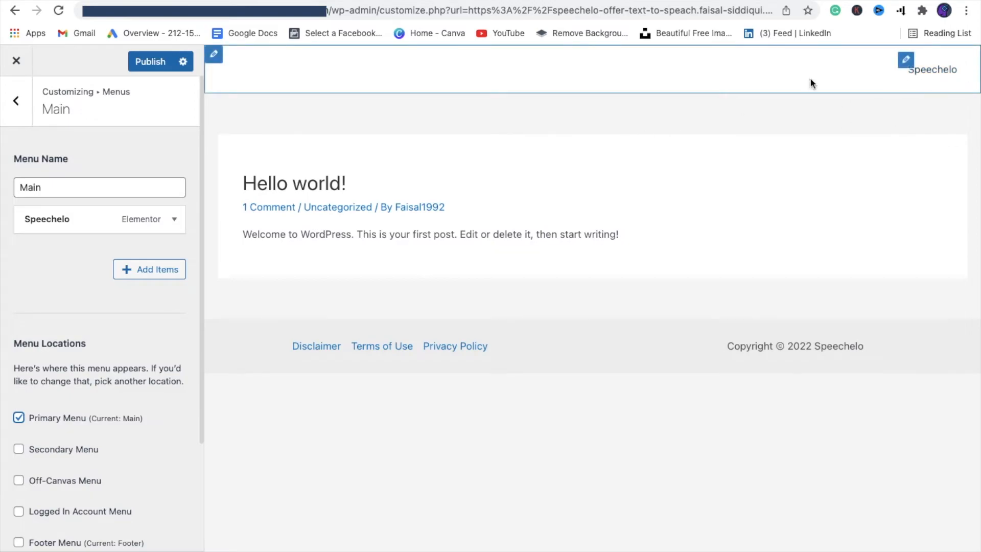
pyautogui.moveTo(721, 83)
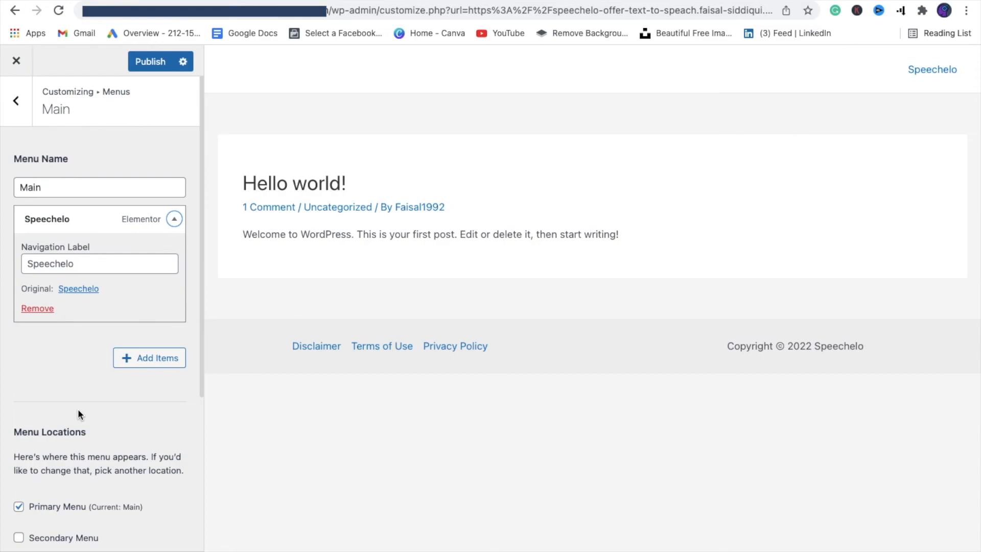
pyautogui.moveTo(788, 77)
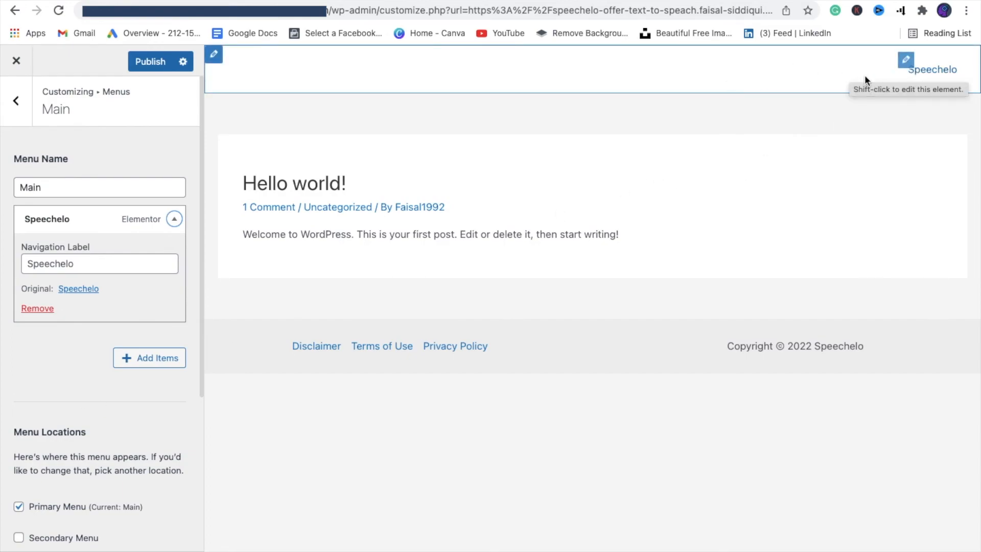
pyautogui.moveTo(680, 194)
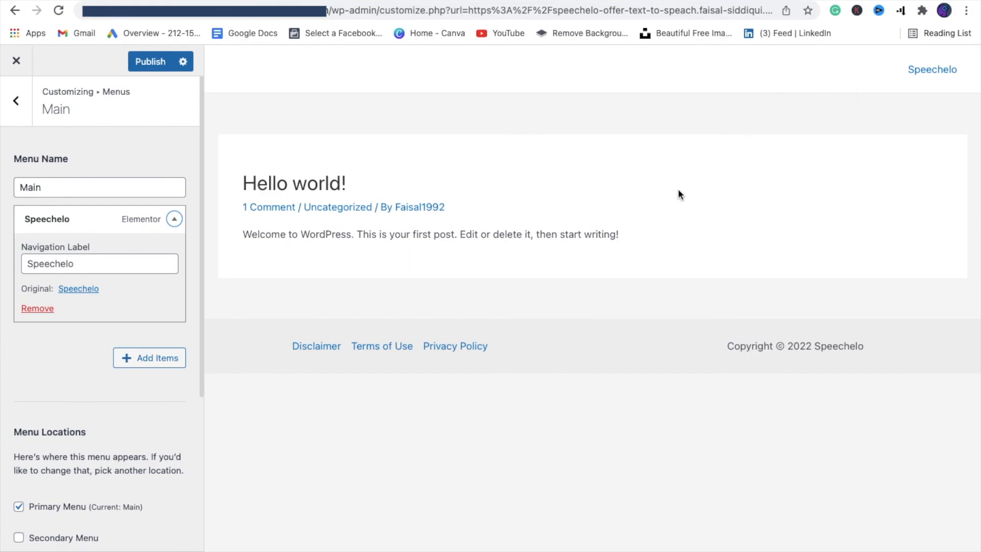
pyautogui.moveTo(479, 208)
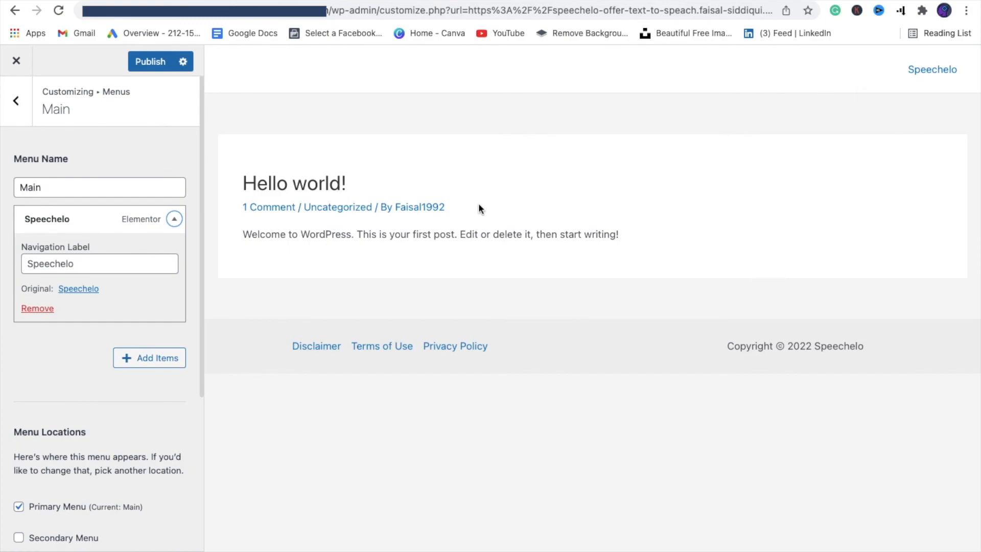
pyautogui.moveTo(261, 149)
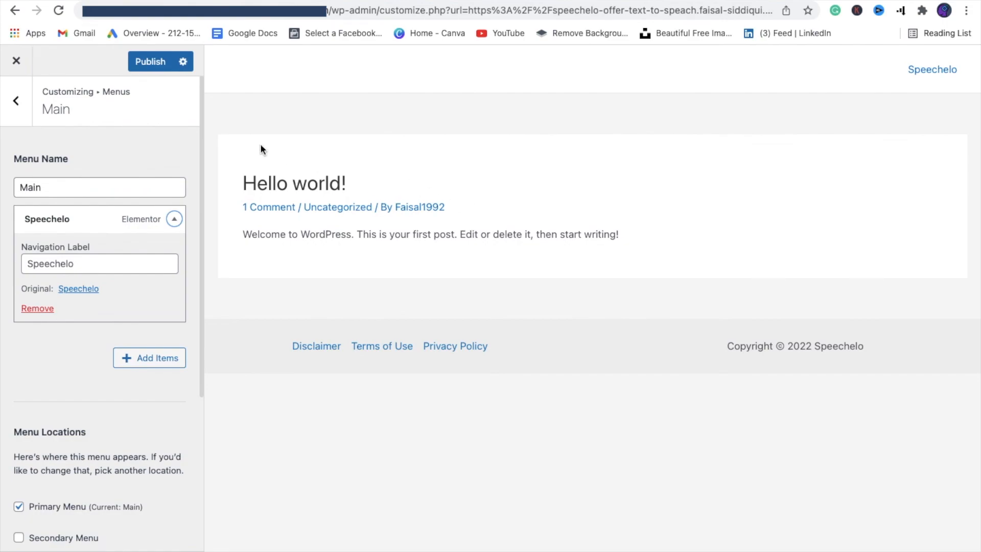